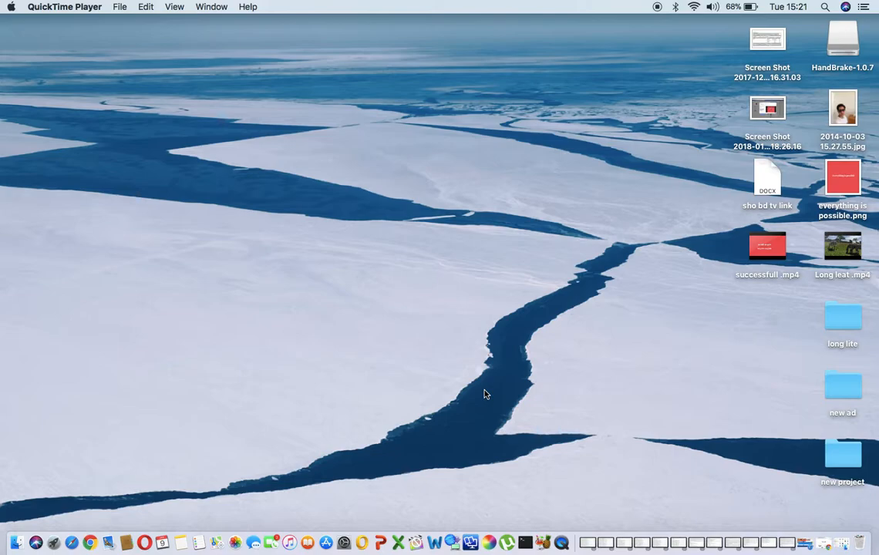
mouse_move(711, 497)
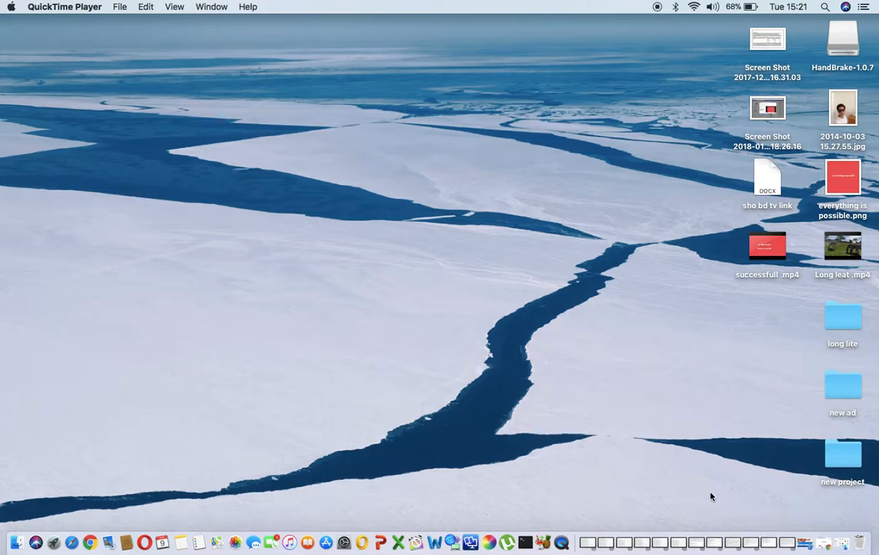
mouse_move(823, 543)
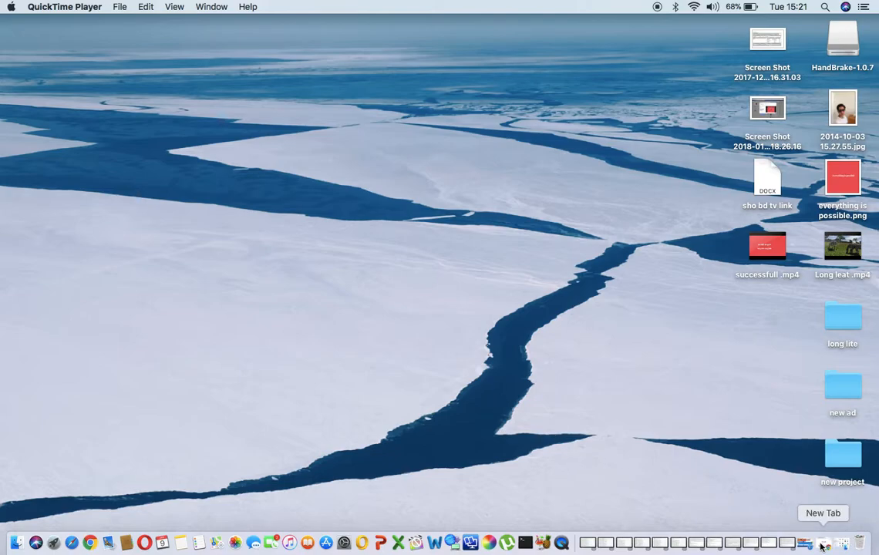
Step: Return to the browser tab with the missing-messages form and reveal the recovery questions
left_click(820, 543)
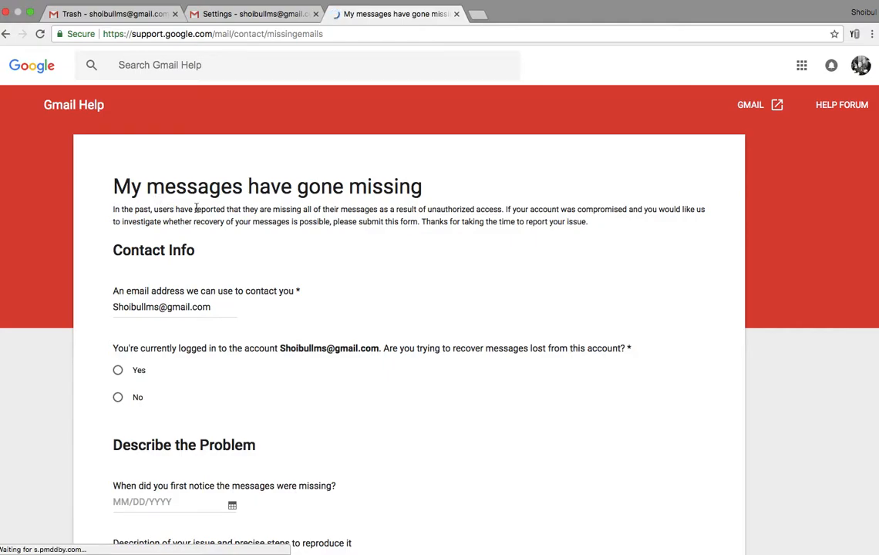
mouse_move(404, 225)
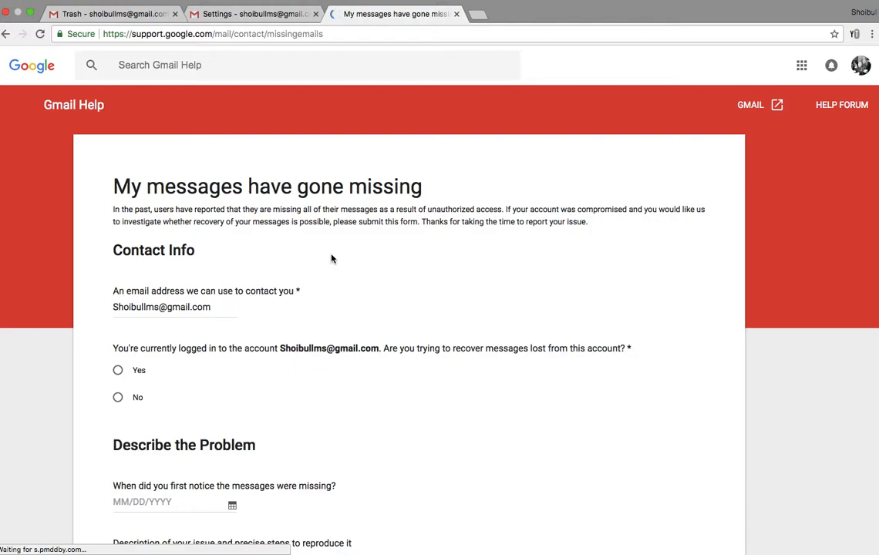
scroll("down", 3)
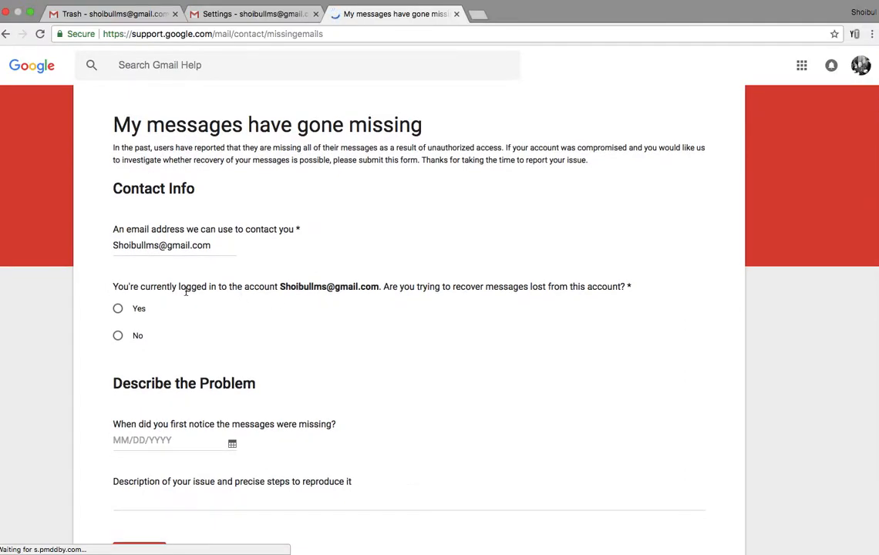
mouse_move(388, 299)
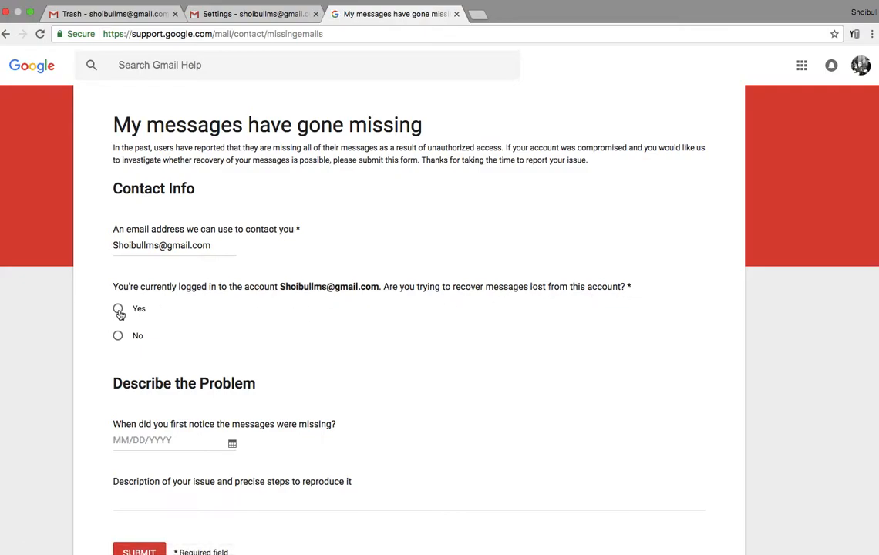
Step: Answer Yes to recovering from this account and date the loss January 8, 2018
left_click(117, 308)
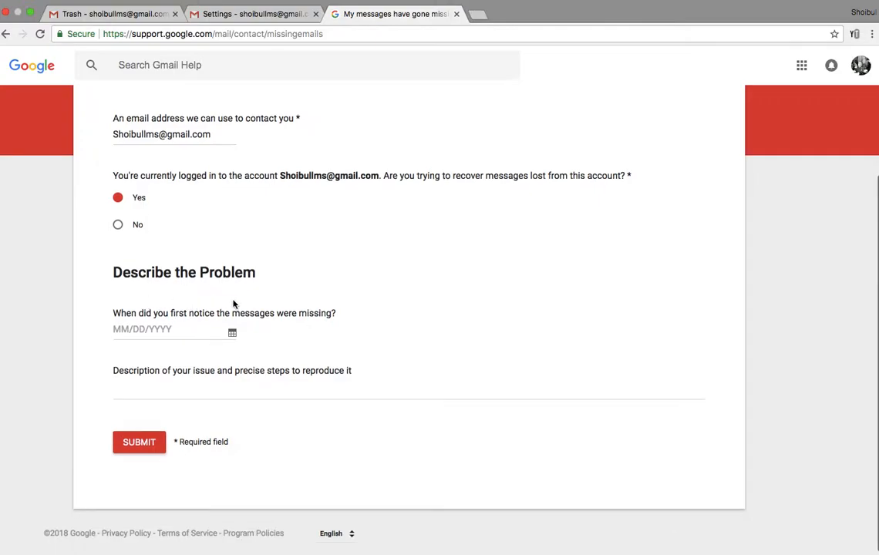
mouse_move(208, 324)
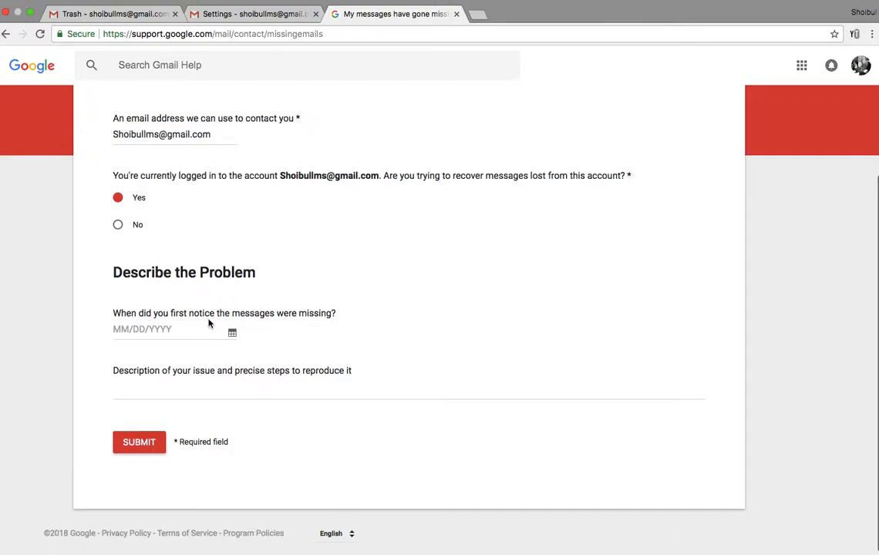
mouse_move(324, 332)
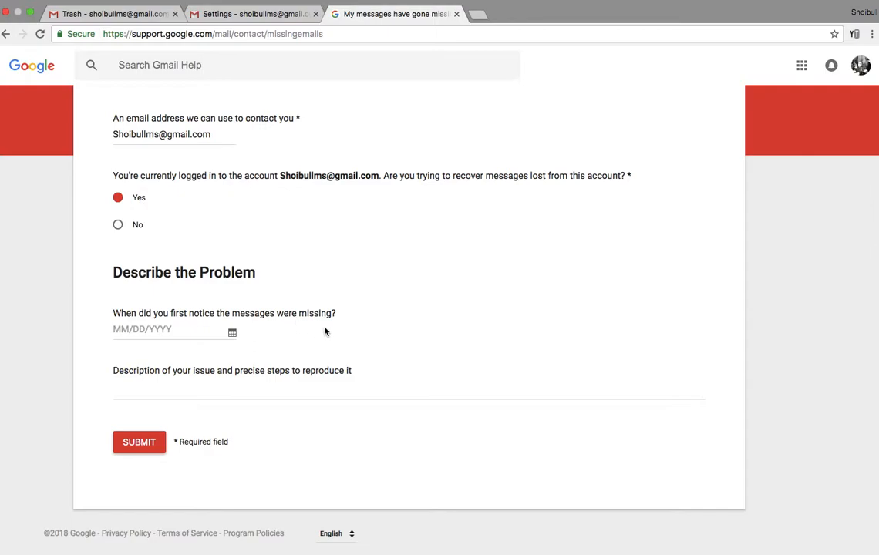
left_click(231, 333)
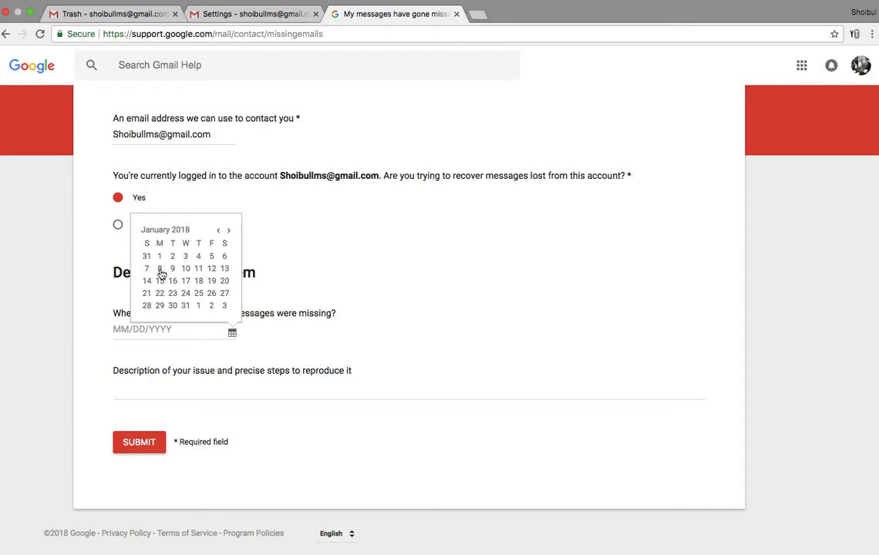
left_click(160, 269)
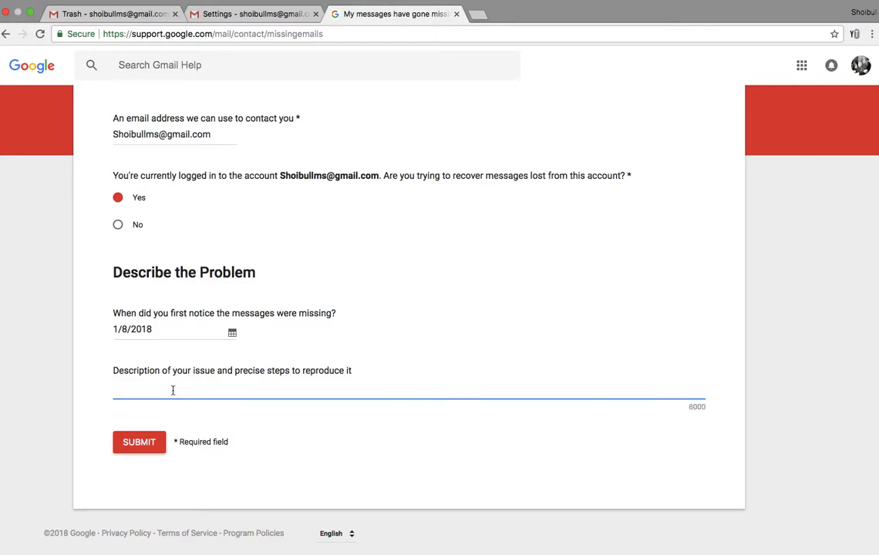
Step: Describe the issue as missing one important email, ask for help, and sign with thanks
type("I have mi")
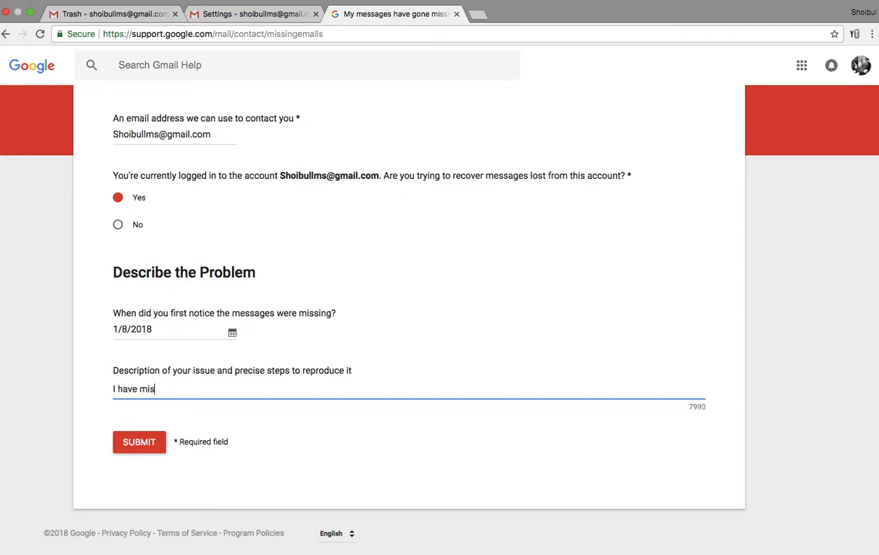
type("sing")
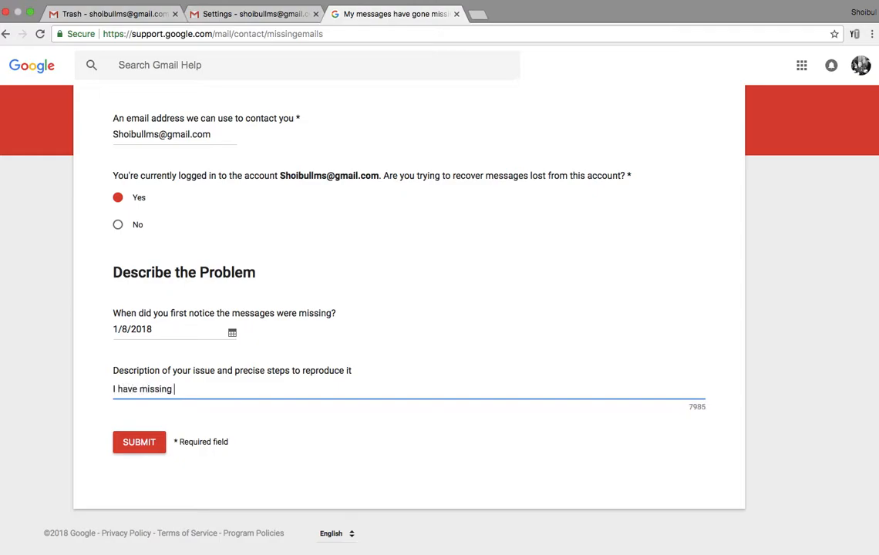
type("one")
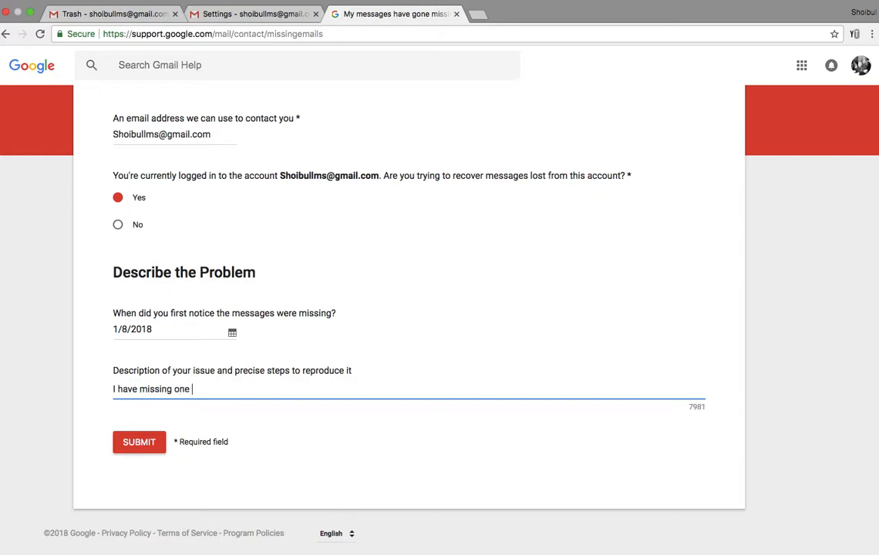
type("important")
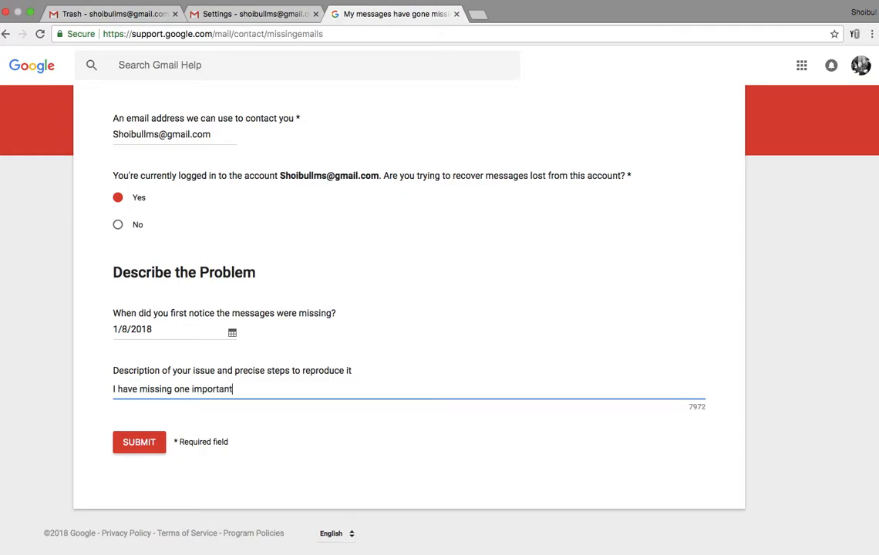
type("email")
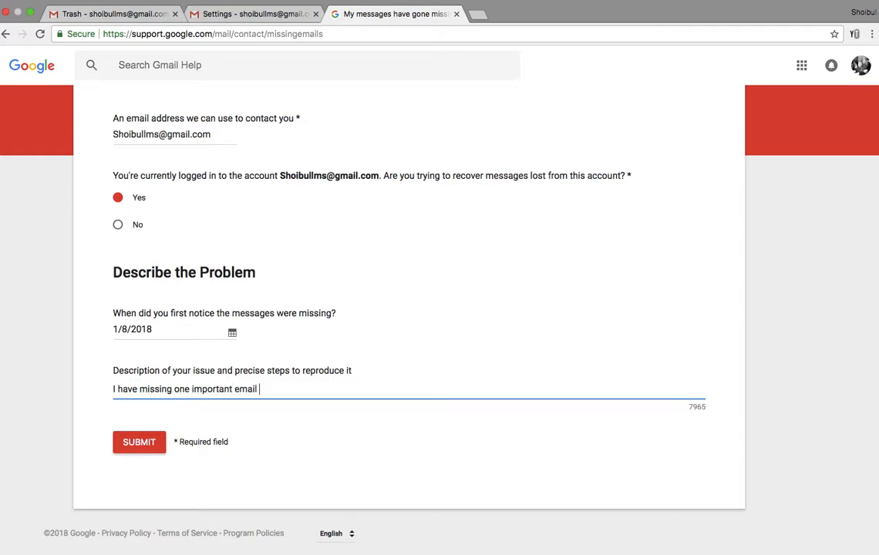
type(",can you p")
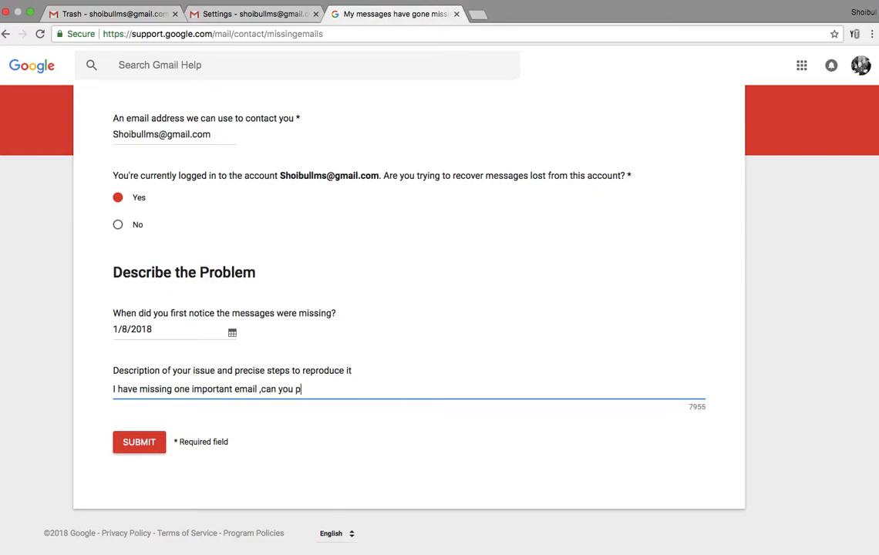
type("lease")
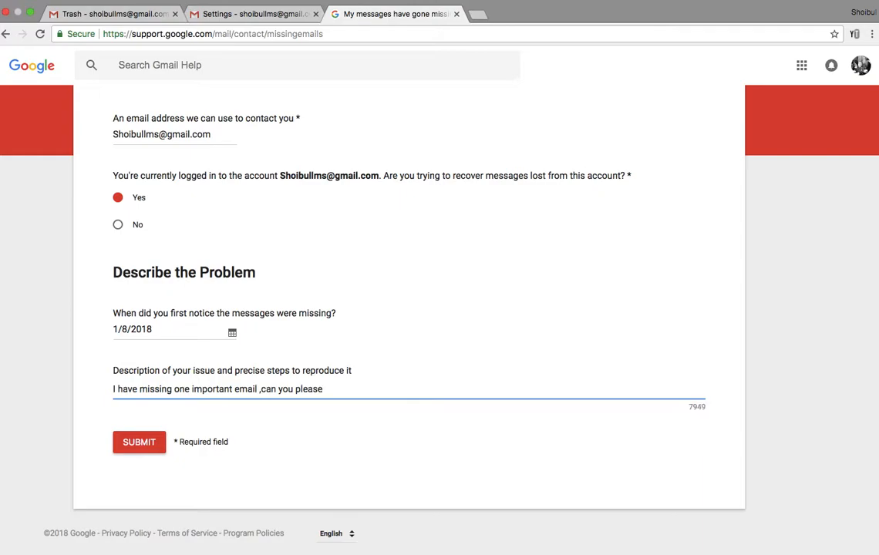
type("help to recover")
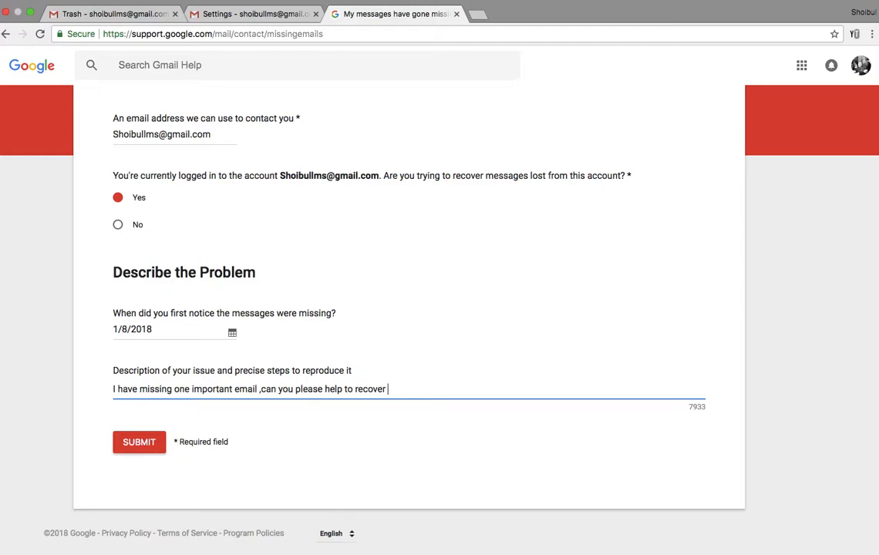
type("th")
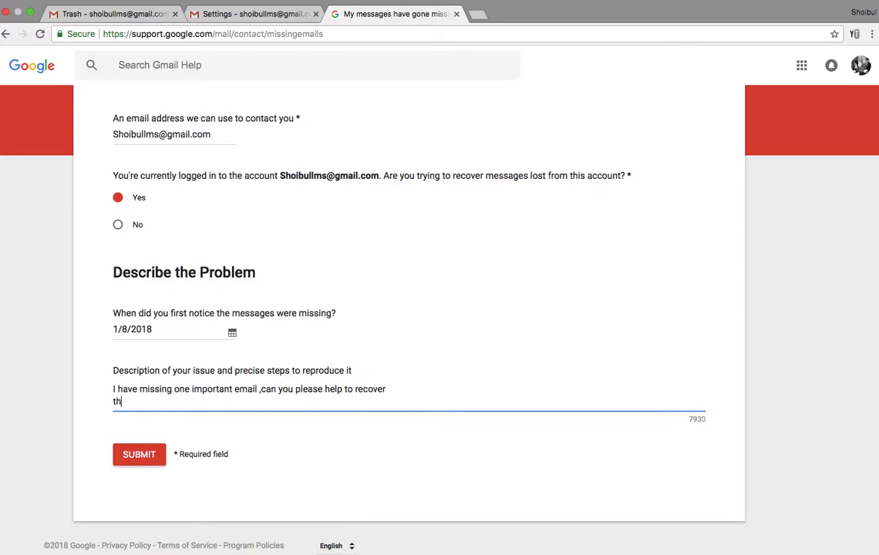
type("anks")
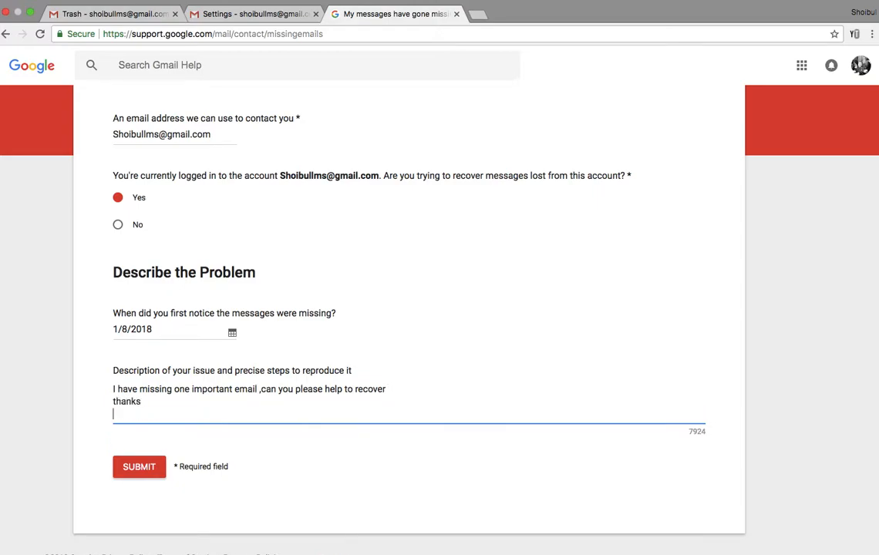
type("sh")
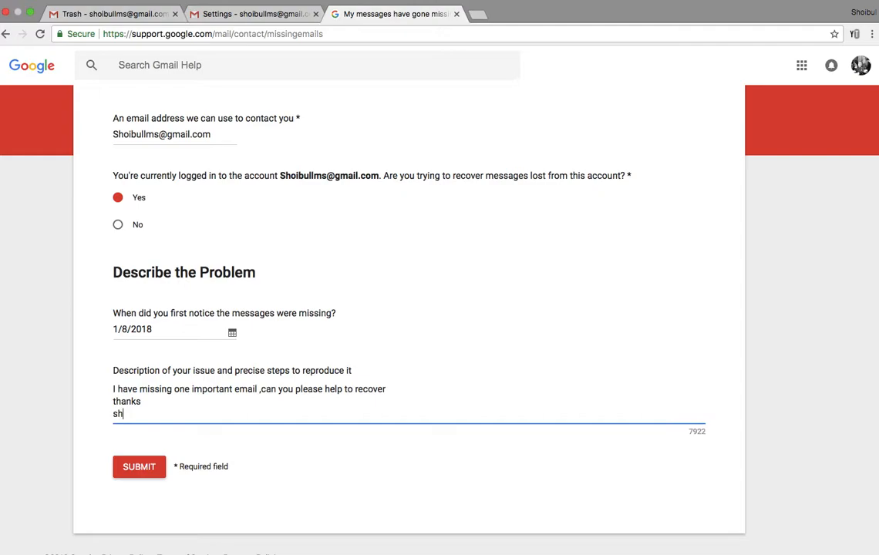
type("oibul")
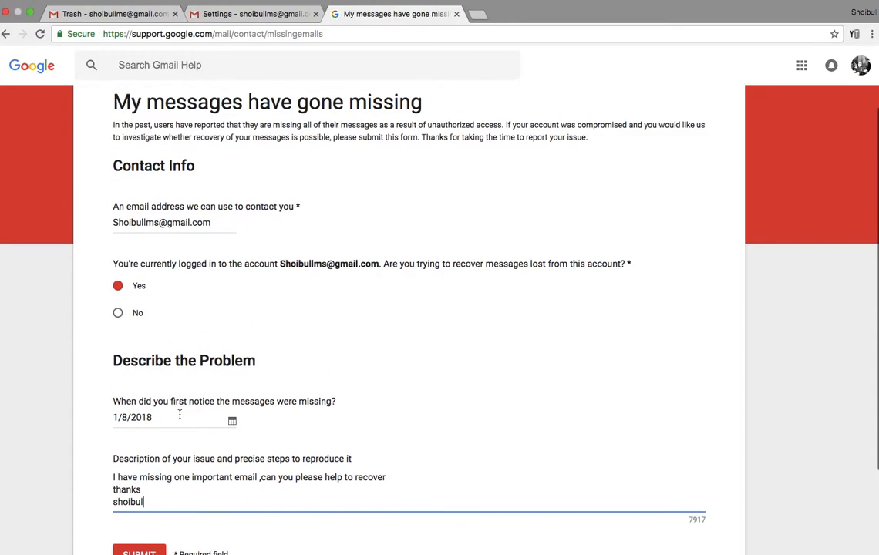
scroll("down", 3)
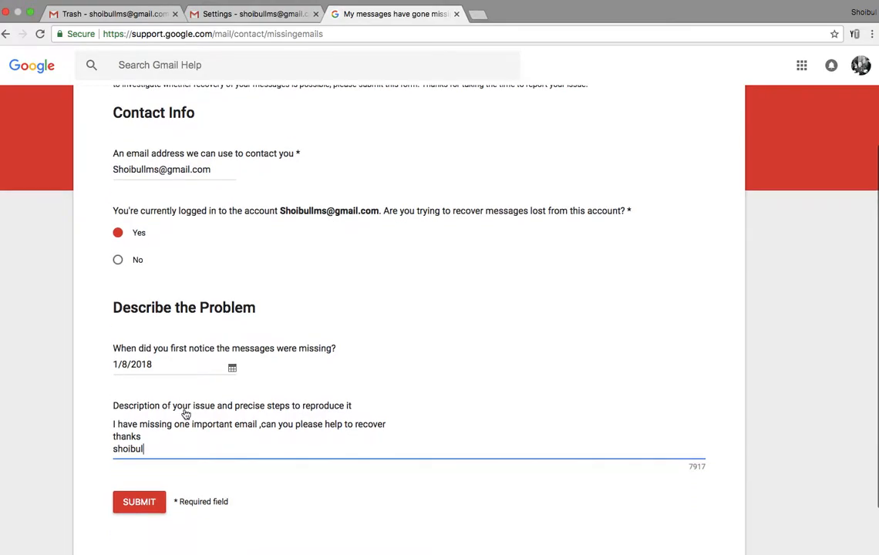
scroll("down", 3)
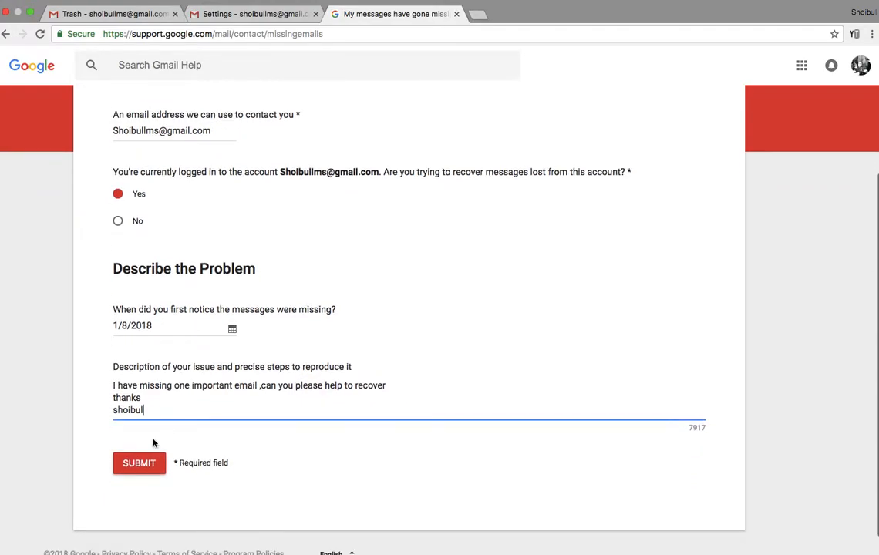
Step: Submit the report, receive the thank-you confirmation, and head to Gmail from the Google apps grid
left_click(139, 463)
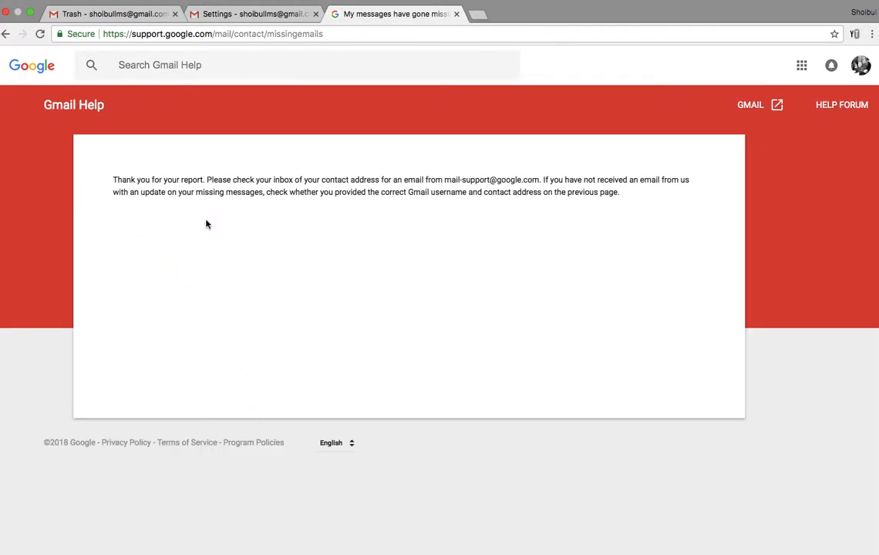
mouse_move(386, 203)
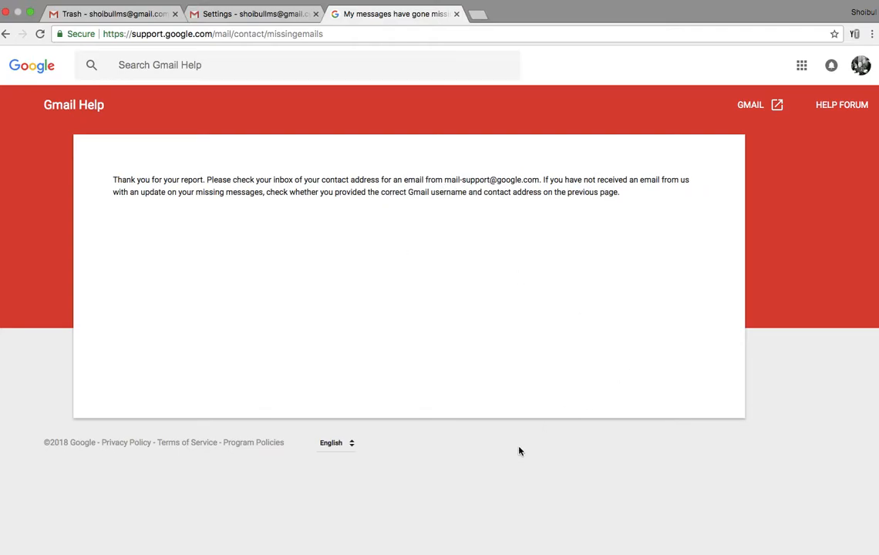
mouse_move(604, 142)
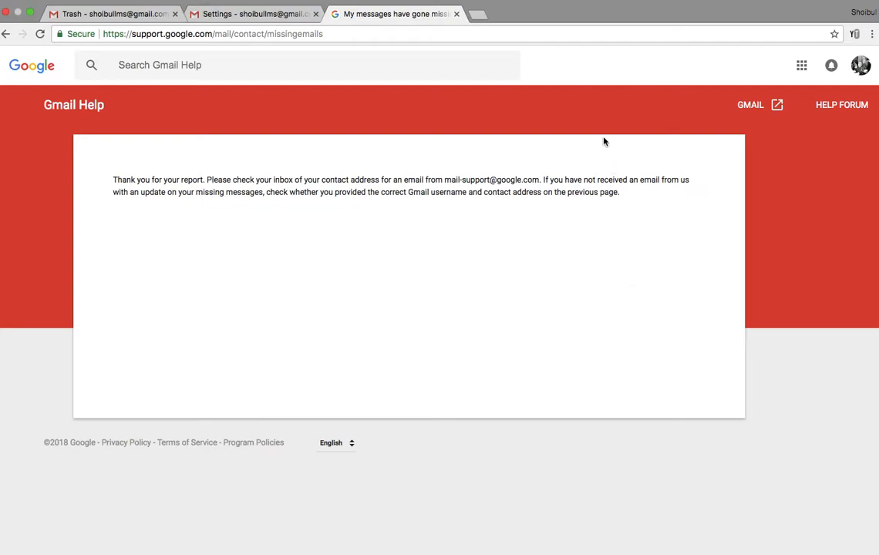
mouse_move(769, 70)
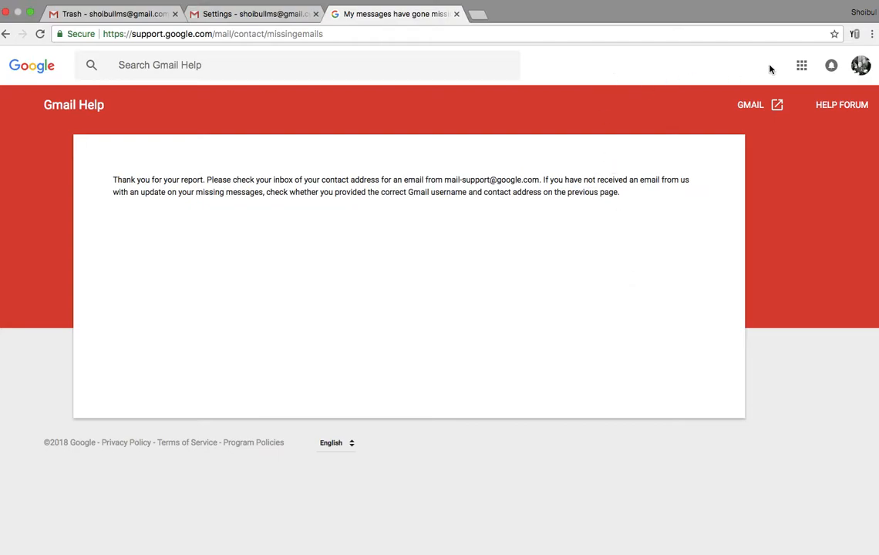
mouse_move(860, 65)
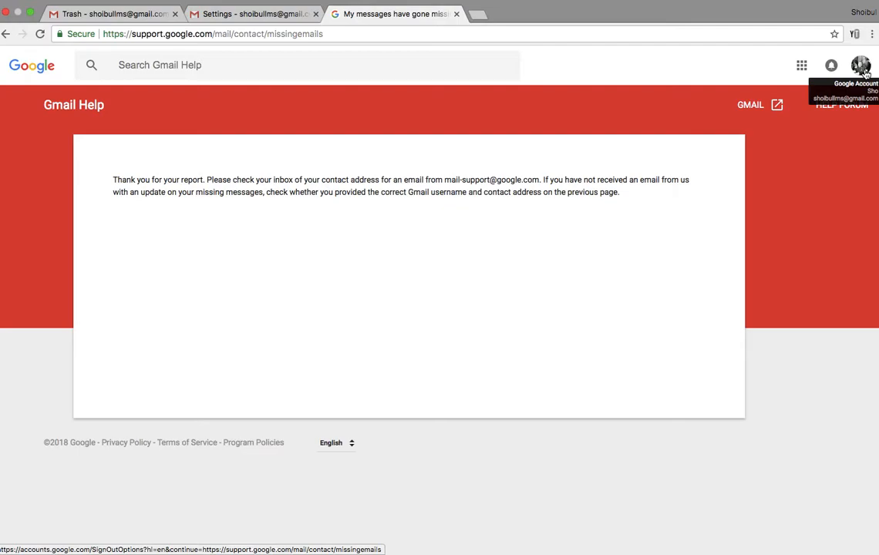
left_click(860, 65)
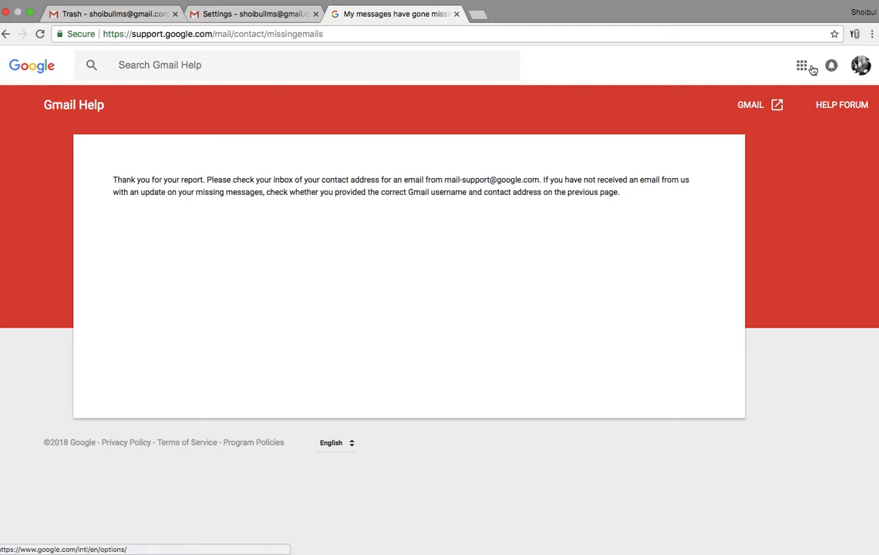
left_click(802, 65)
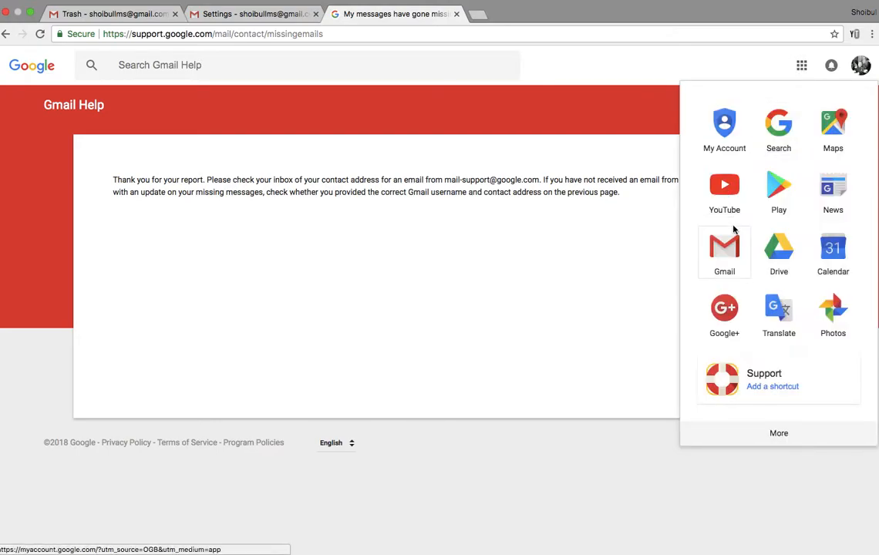
left_click(725, 250)
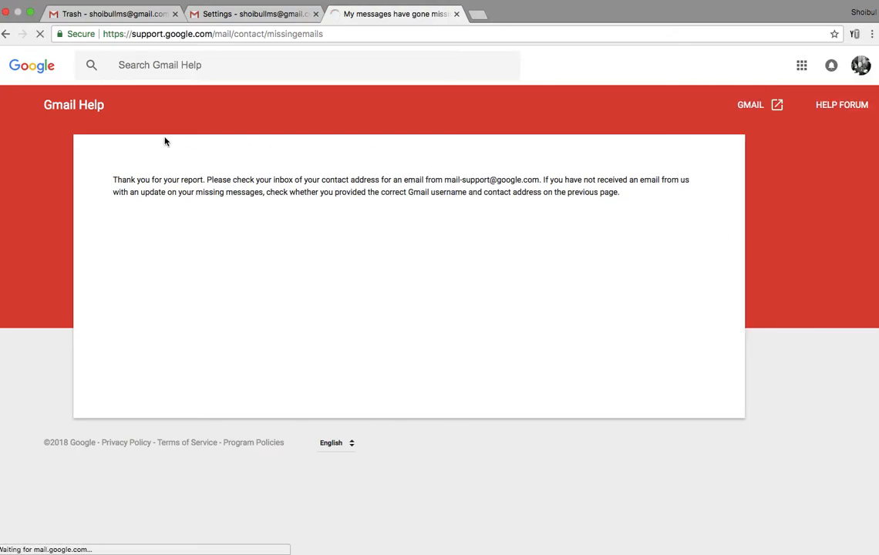
Step: Leave the inbox for Gmail's full Settings, landing on the General page
left_click(750, 105)
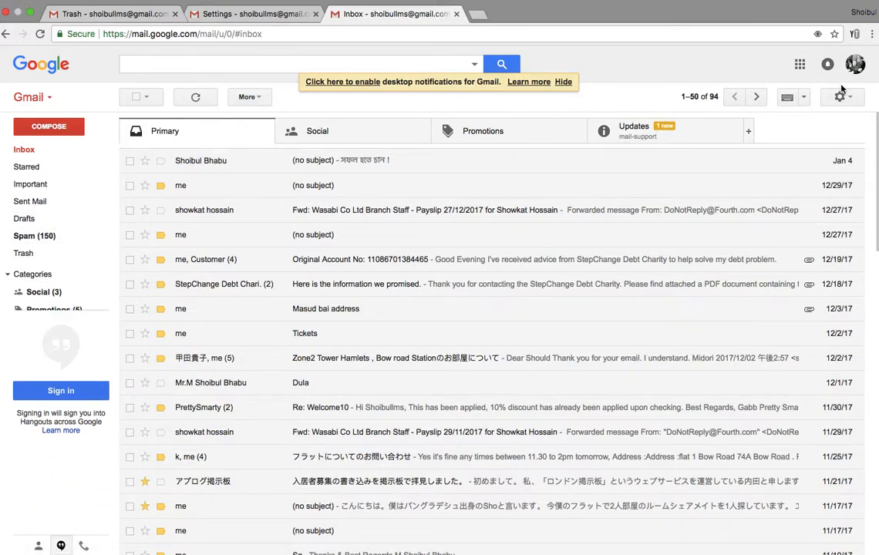
left_click(839, 96)
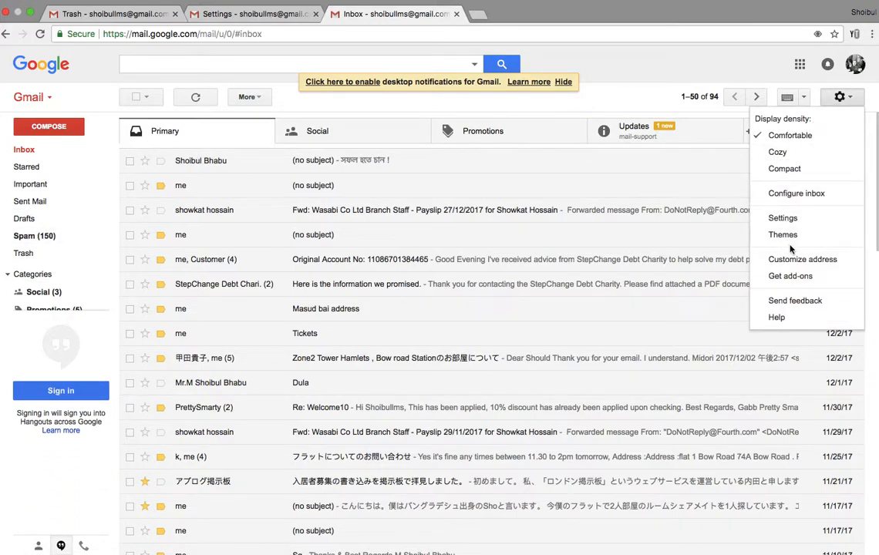
left_click(783, 218)
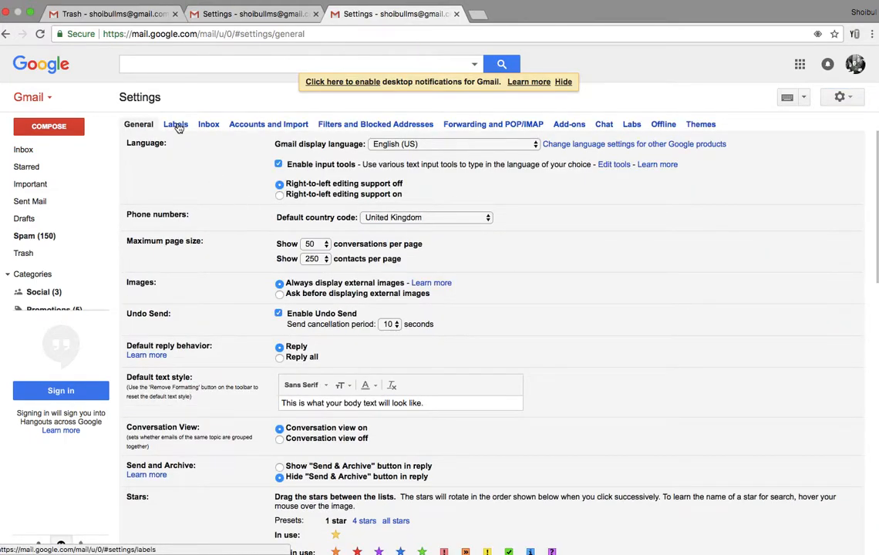
Step: In Labels settings, set both Spam and Trash to always show in the label list
left_click(175, 123)
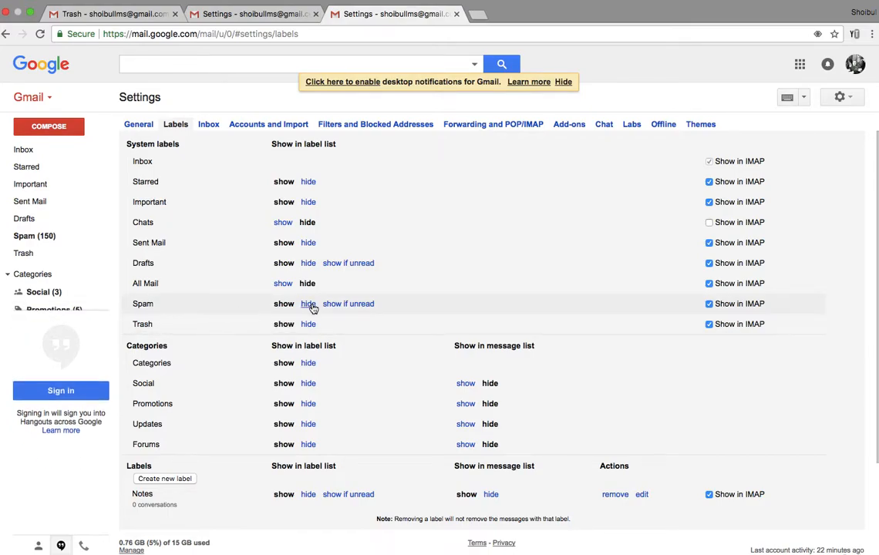
left_click(308, 302)
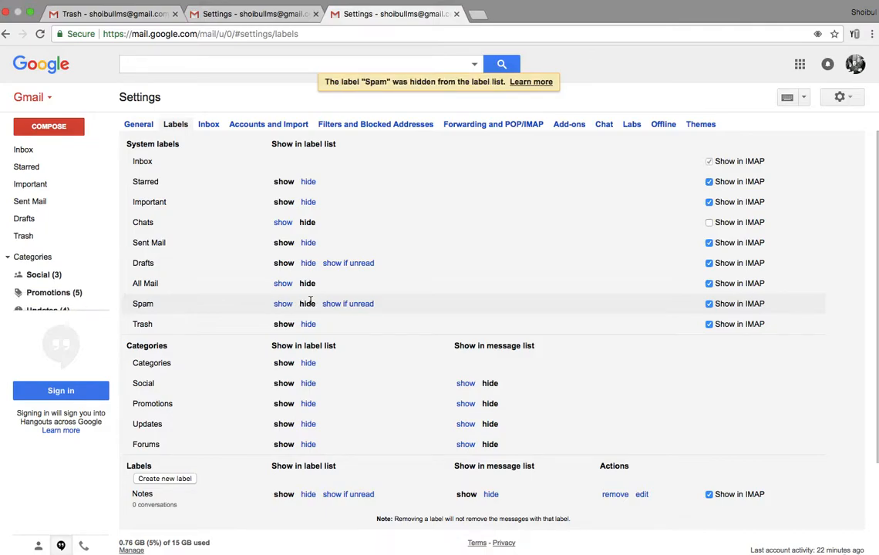
left_click(282, 302)
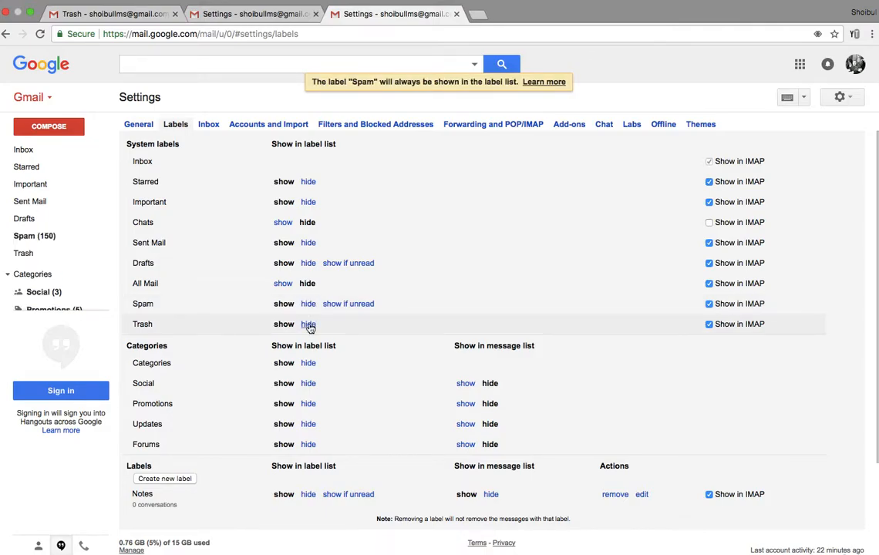
left_click(308, 324)
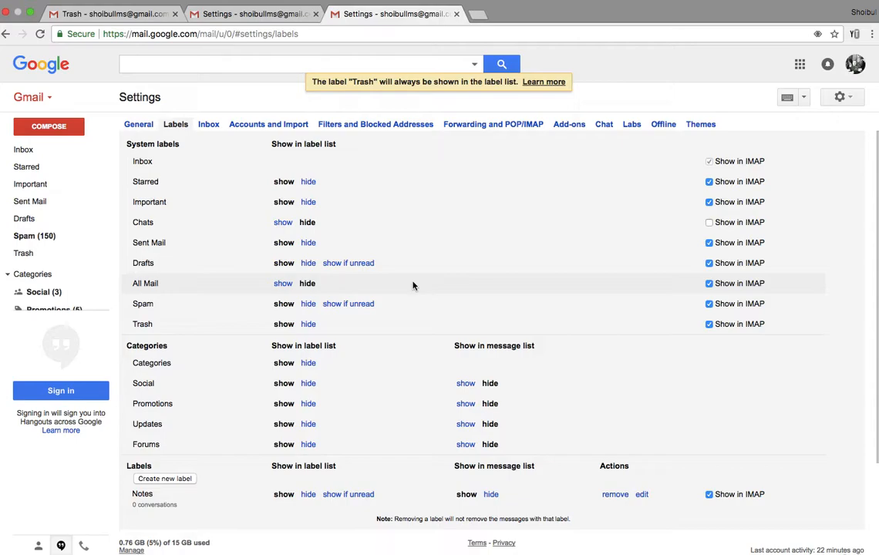
mouse_move(467, 275)
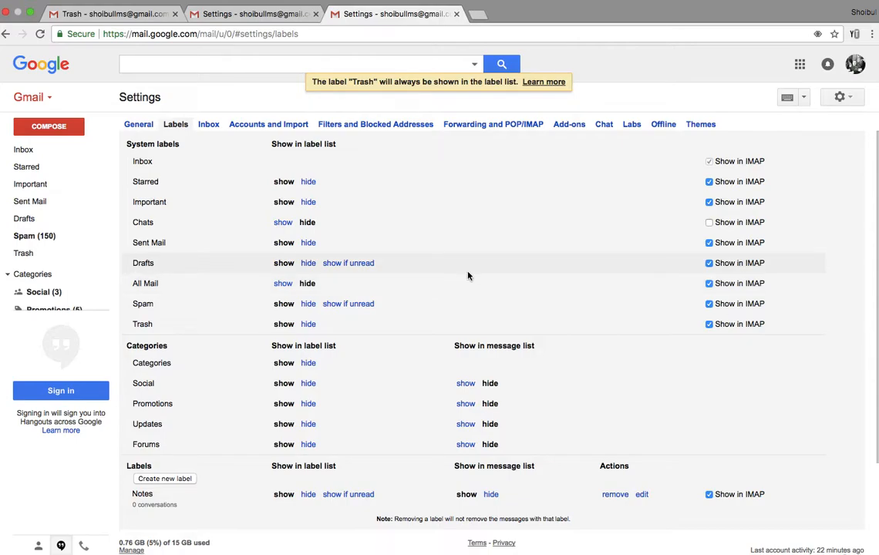
mouse_move(527, 278)
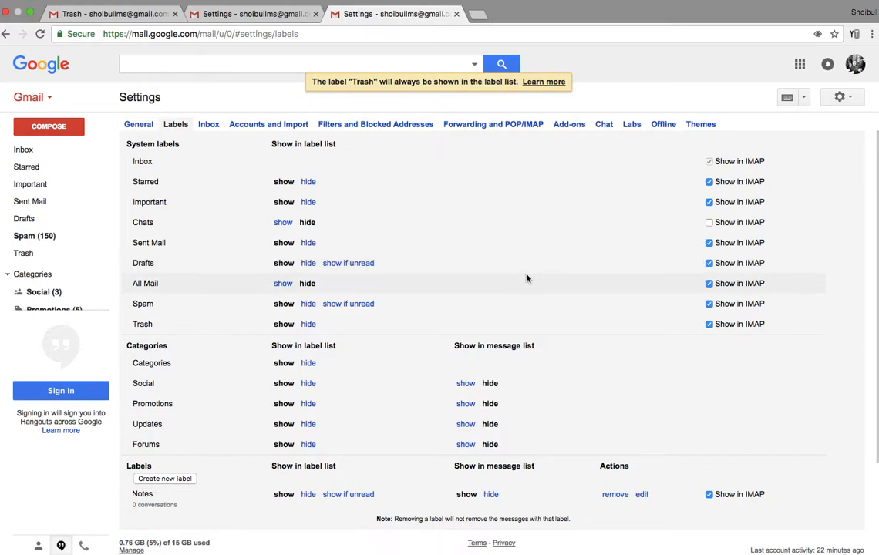